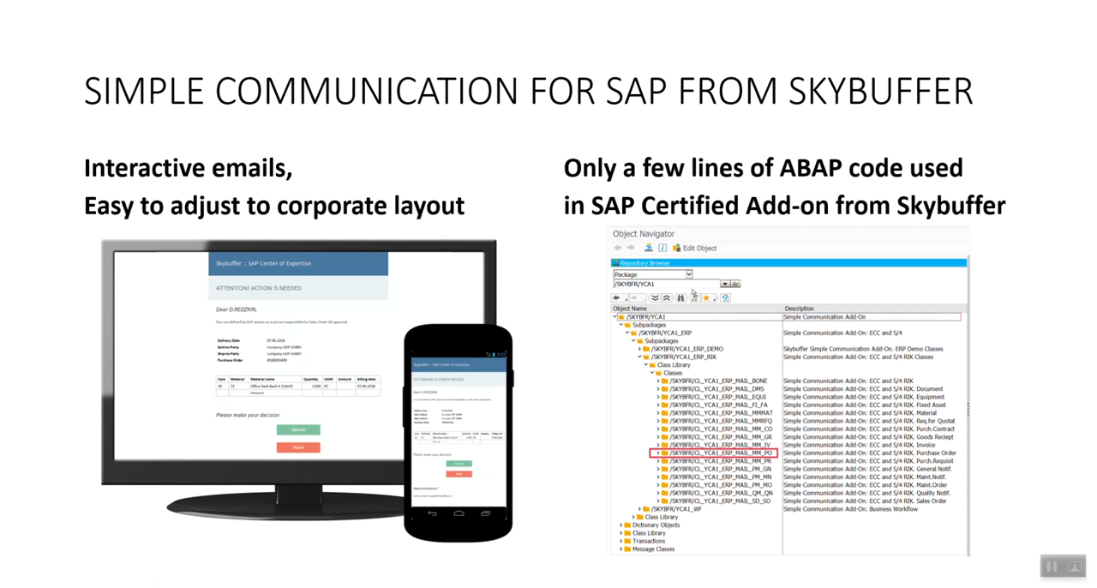
pyautogui.moveTo(750, 251)
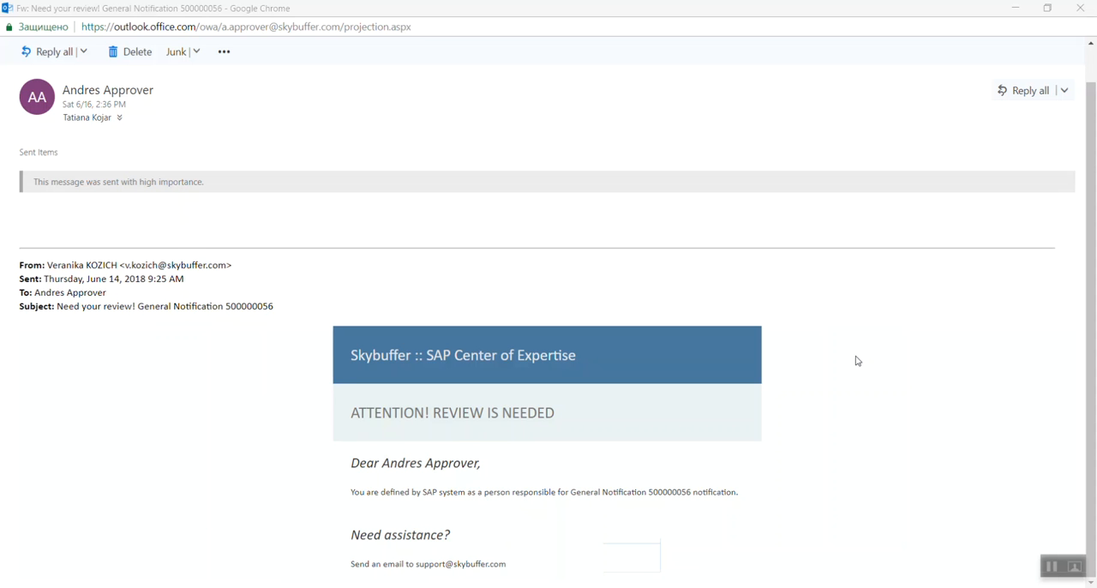
pyautogui.moveTo(864, 353)
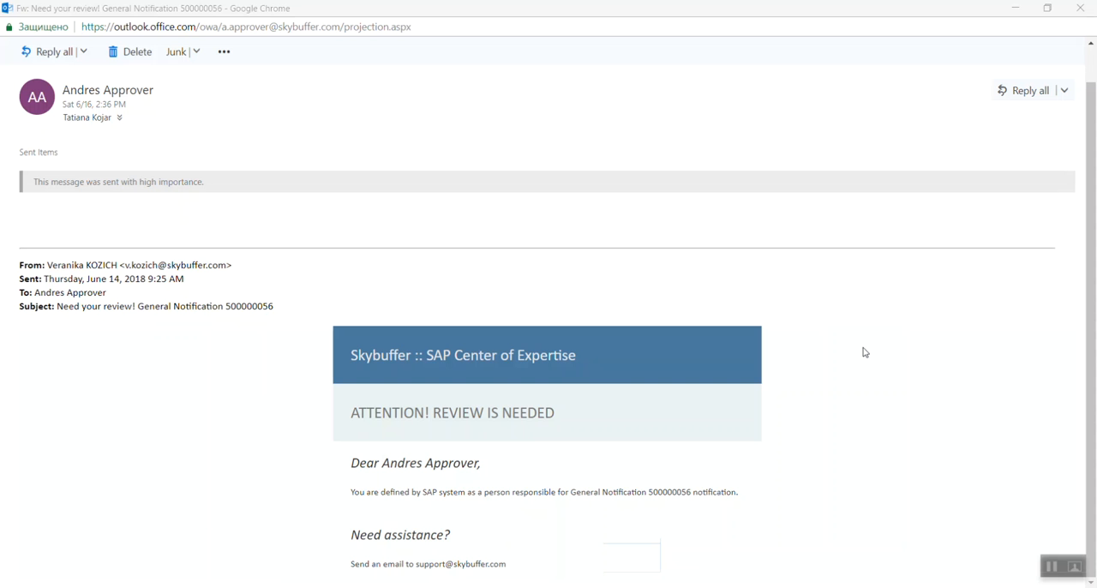
pyautogui.moveTo(984, 549)
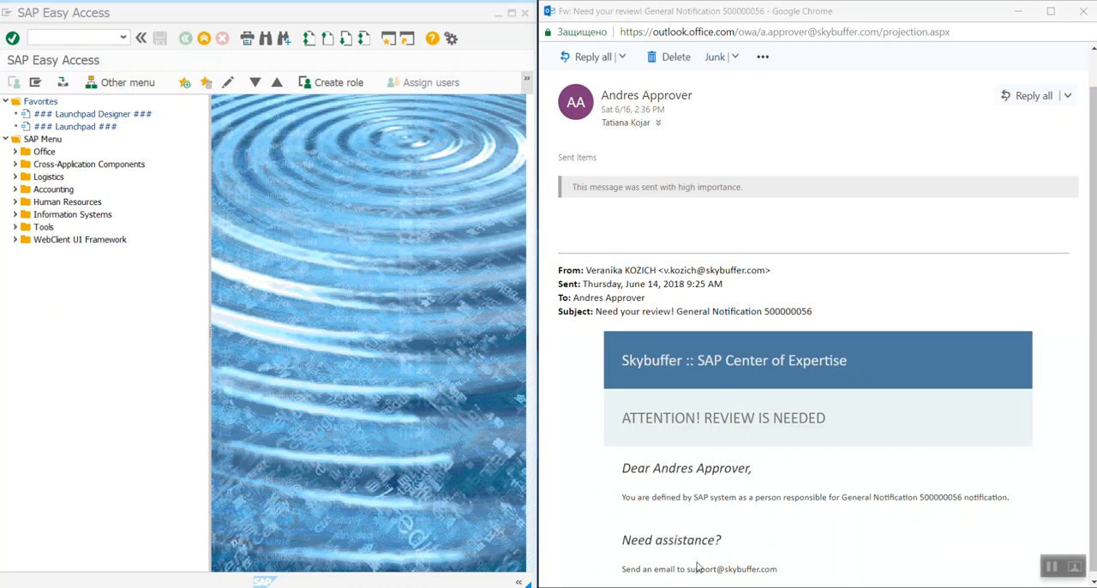
pyautogui.moveTo(452, 257)
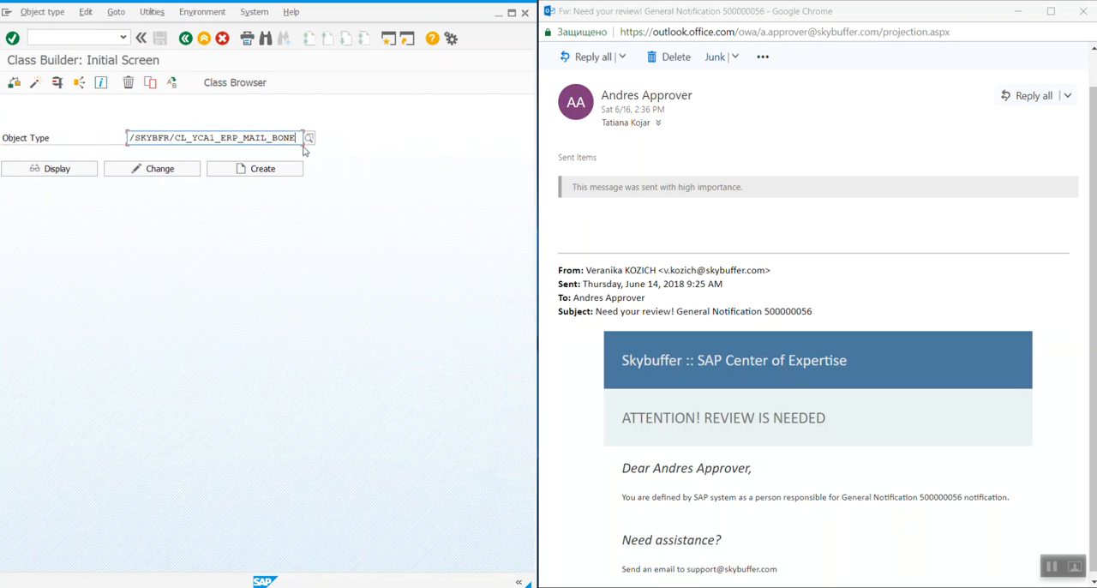
pyautogui.moveTo(341, 168)
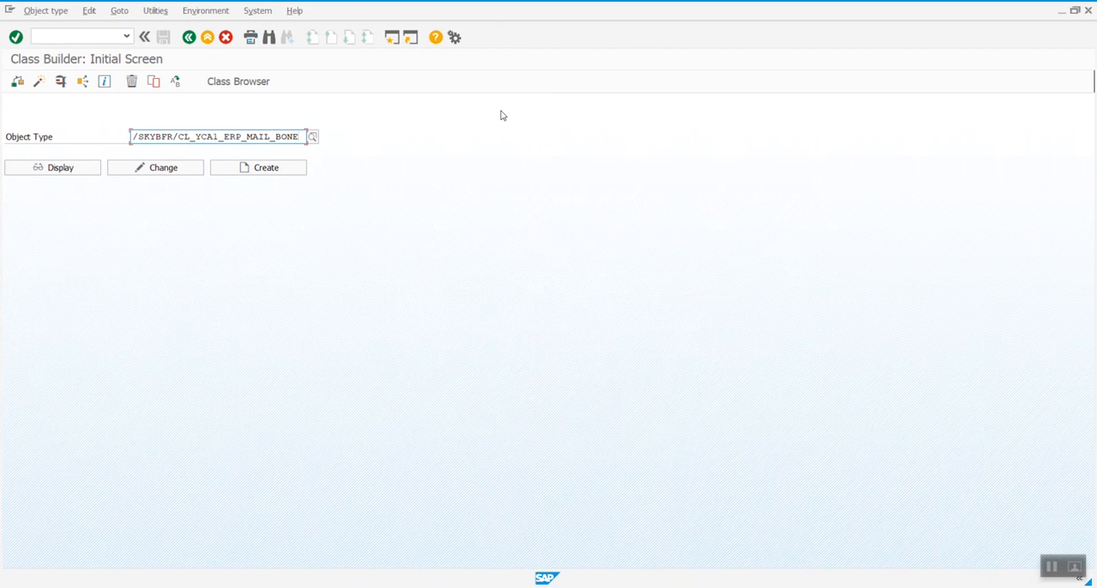
# - Display class /SKYBFR/CL_YCA1_ERP_MAIL_BONE, view the GET_TEMPLATE method's template-selection source, and return to the method list
pyautogui.click(51, 168)
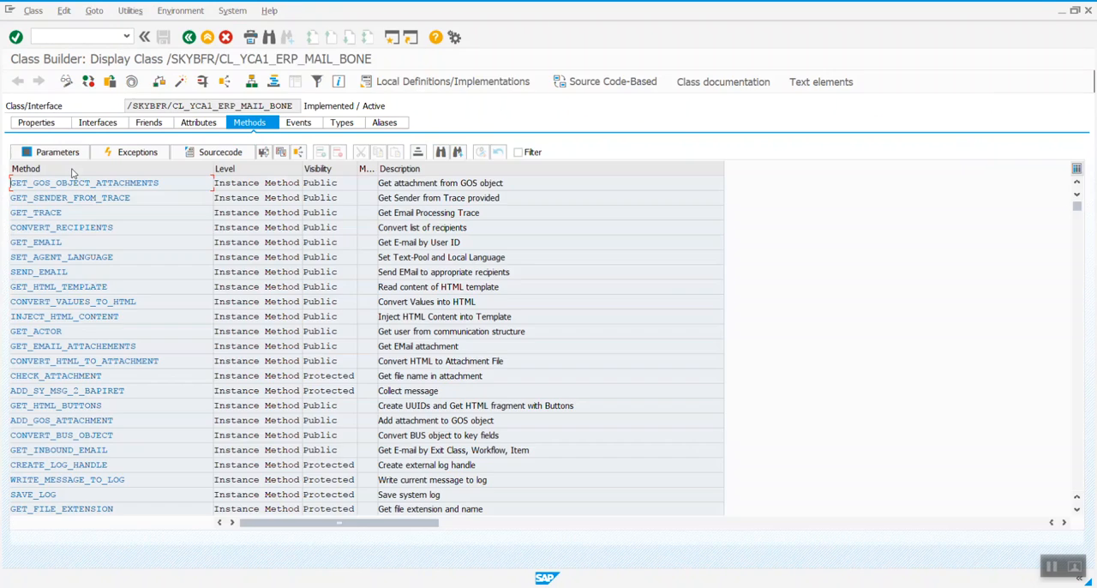
pyautogui.scroll(-3)
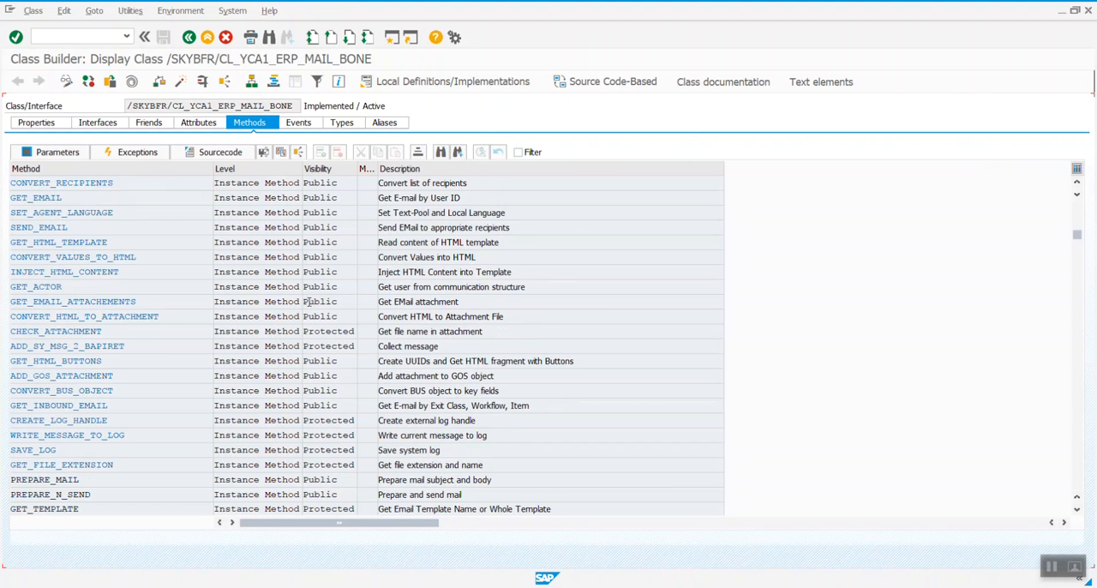
pyautogui.scroll(-3)
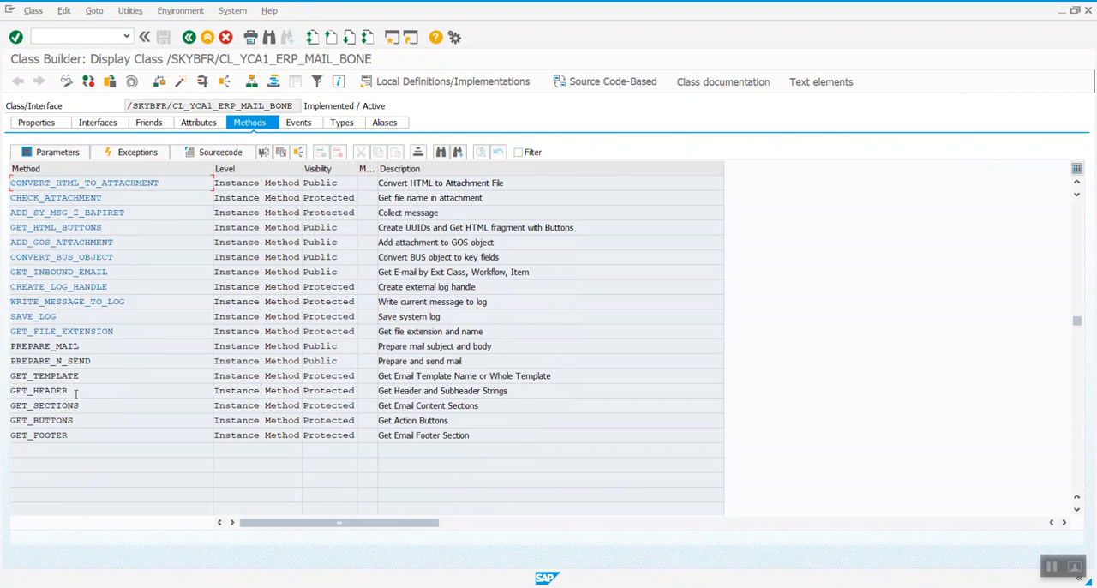
pyautogui.moveTo(87, 376)
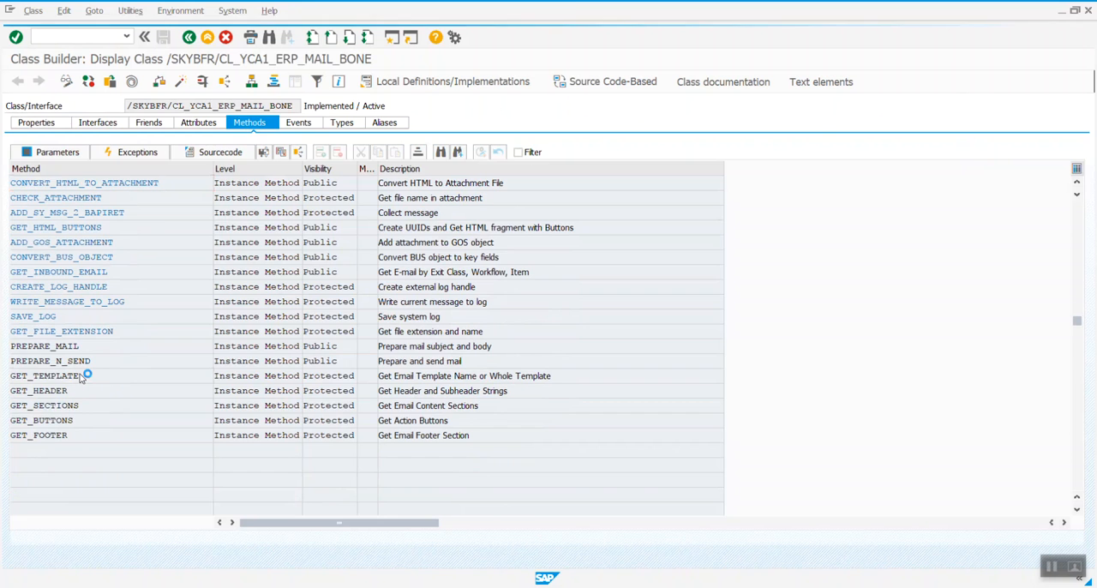
pyautogui.doubleClick(52, 375)
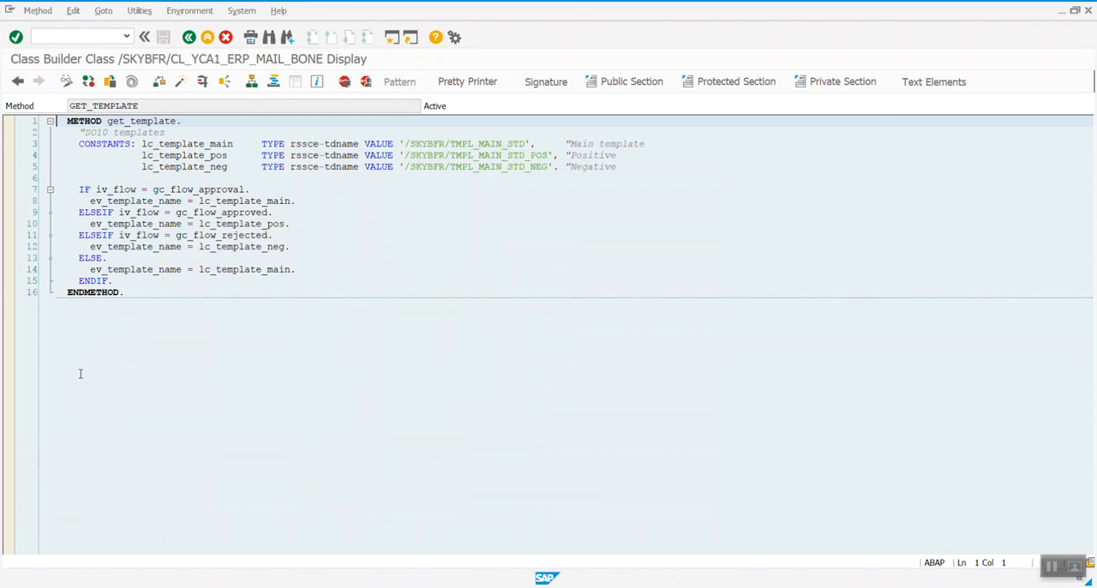
pyautogui.moveTo(693, 230)
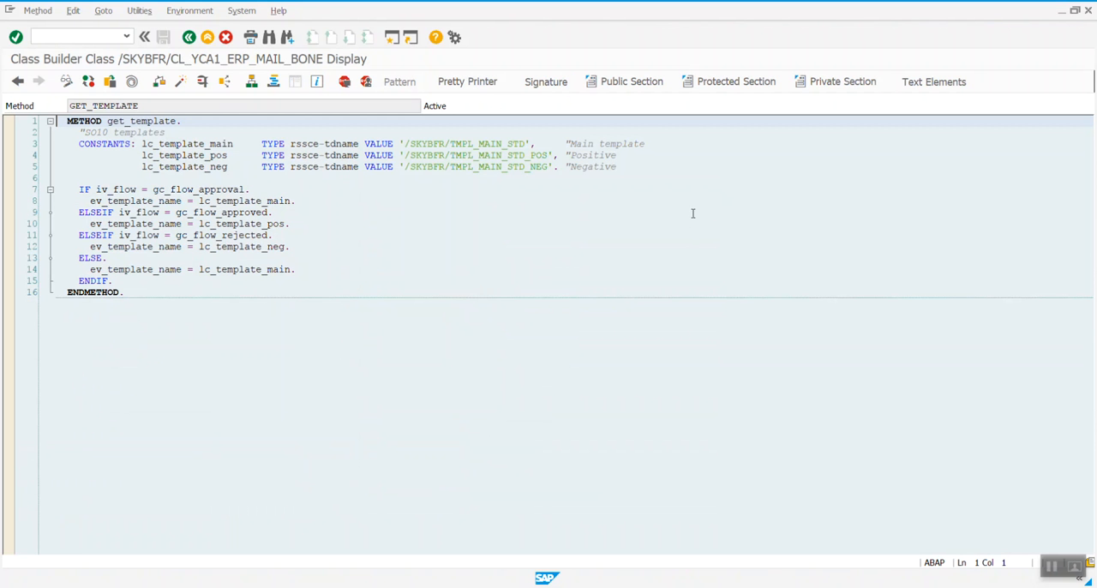
pyautogui.click(189, 38)
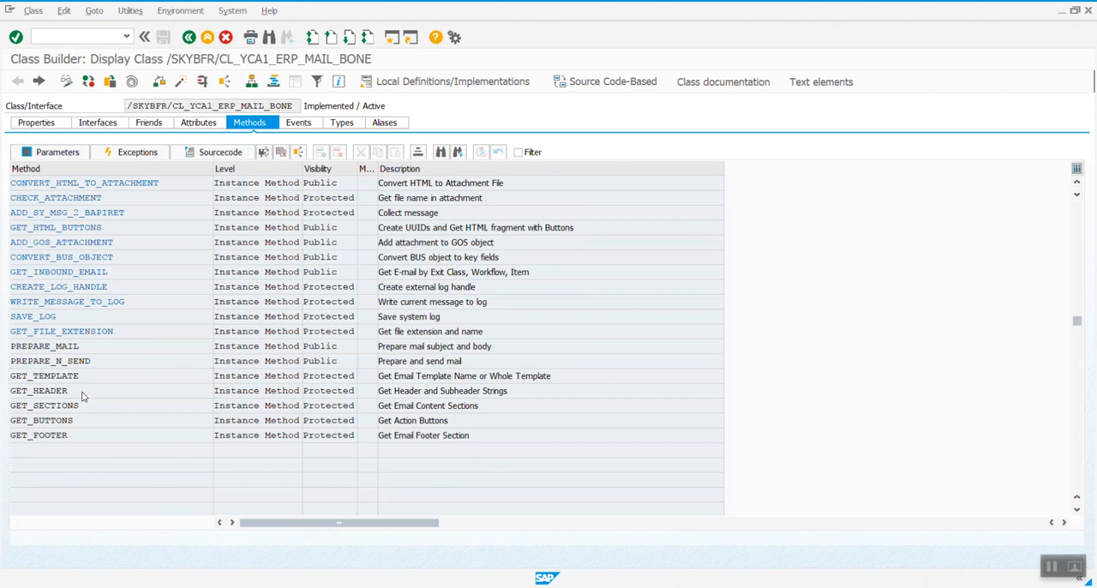
# - View the sources of GET_HEADER, GET_SECTIONS and GET_FOOTER, which builds the 'Need assistance?' footer
pyautogui.doubleClick(38, 391)
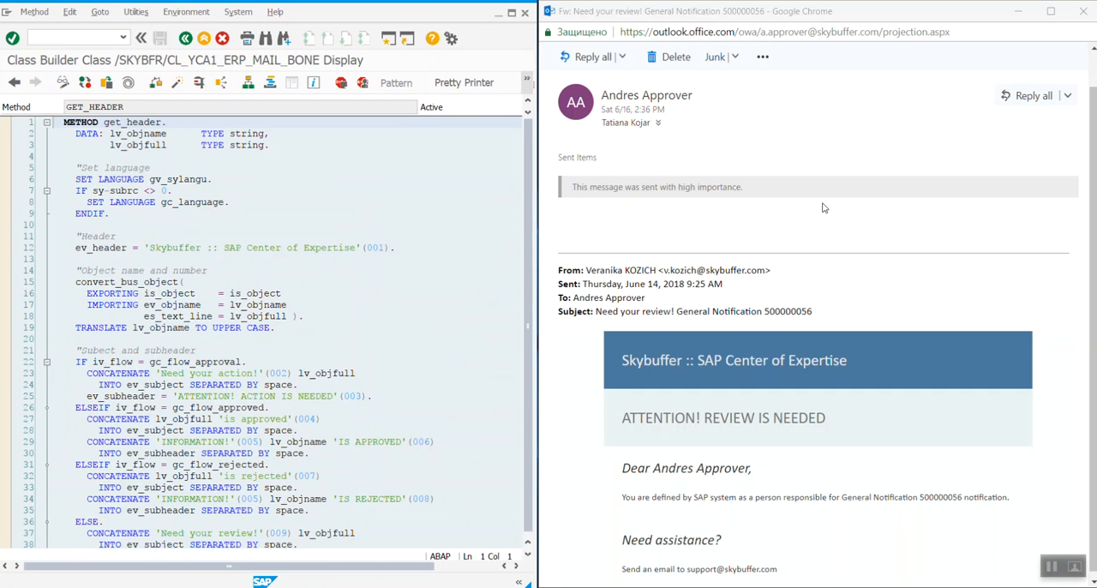
pyautogui.moveTo(741, 306)
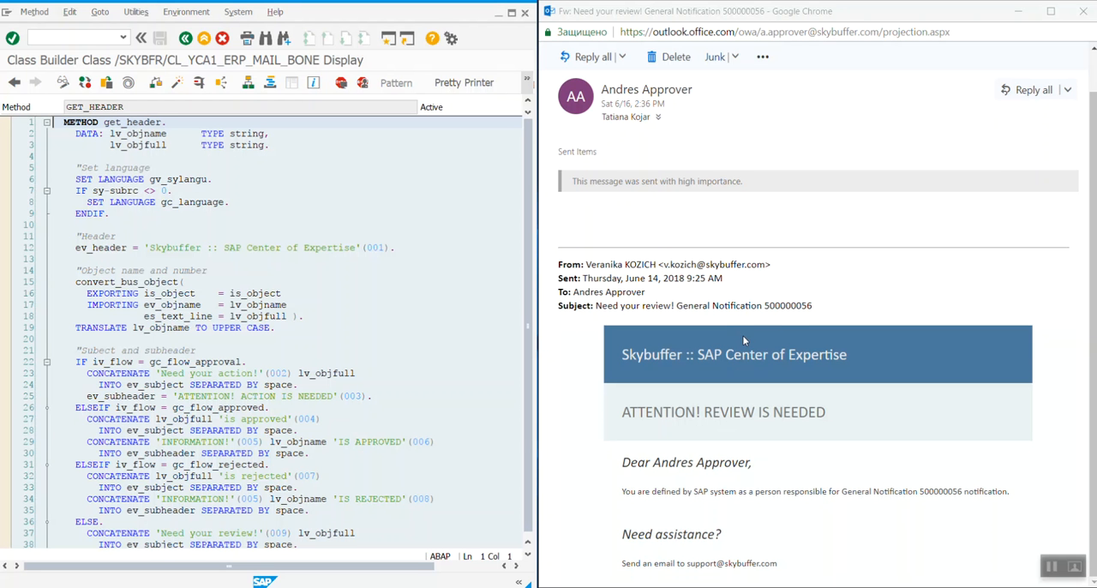
pyautogui.moveTo(1012, 408)
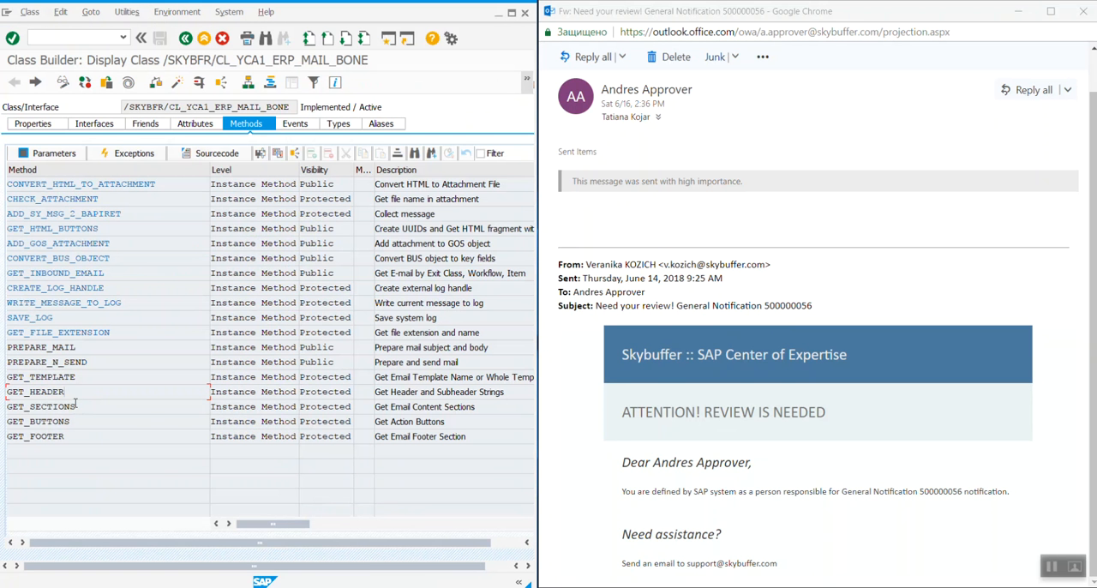
pyautogui.doubleClick(41, 406)
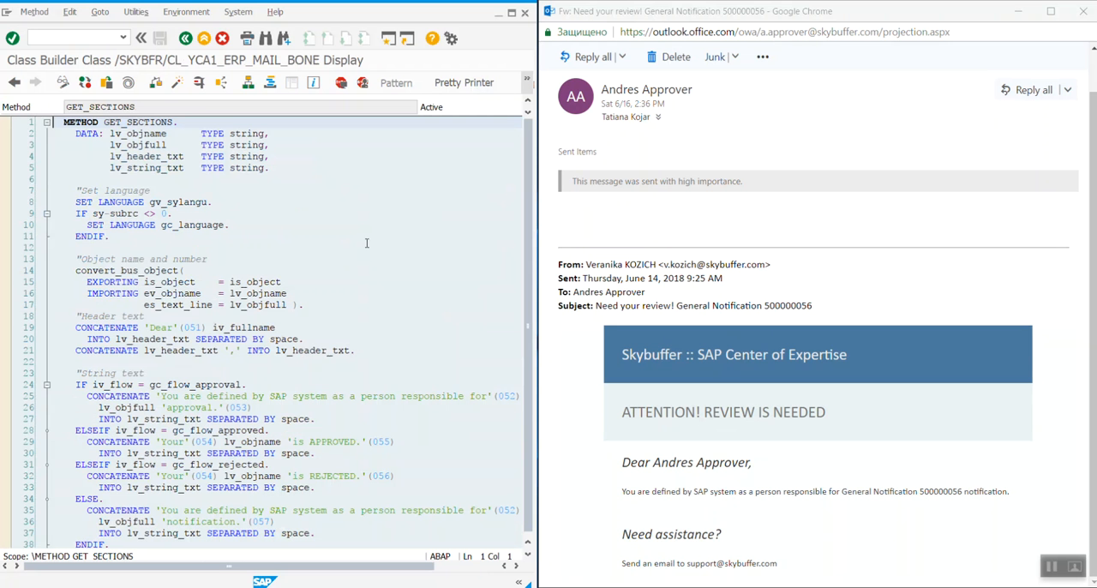
pyautogui.scroll(-3)
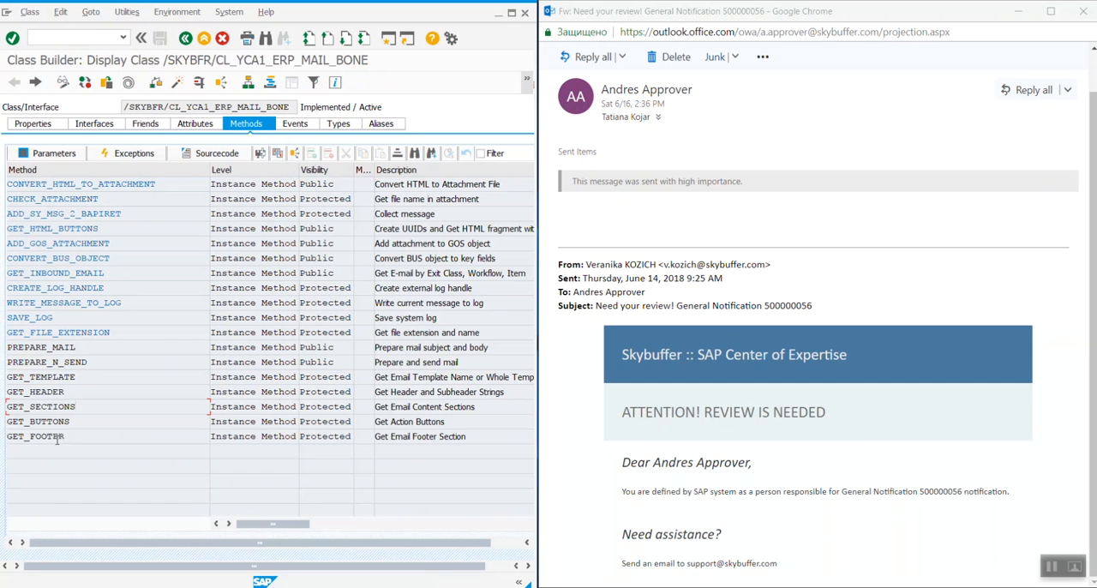
pyautogui.doubleClick(34, 436)
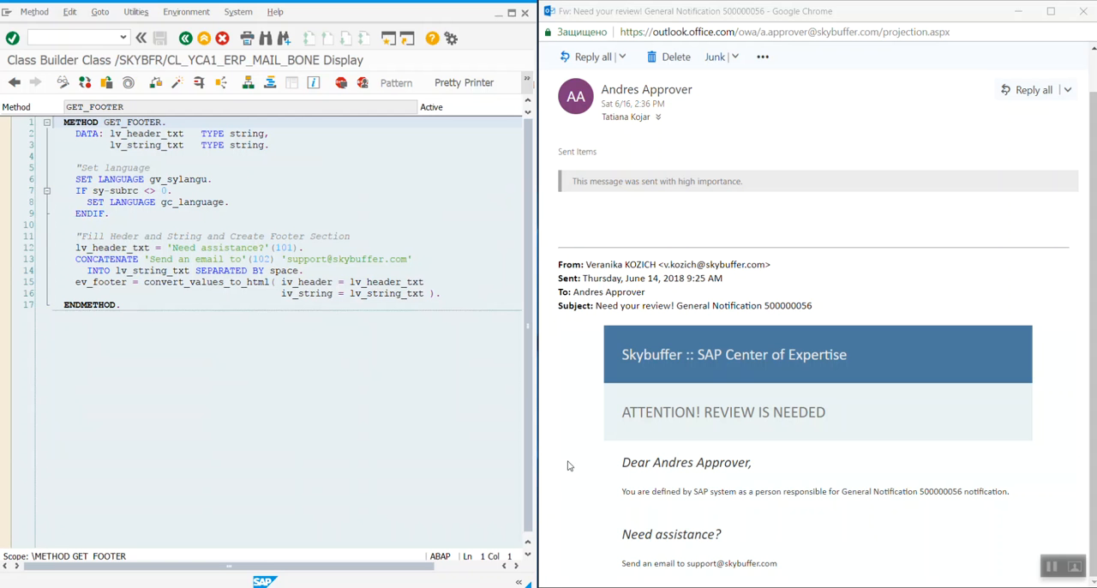
pyautogui.moveTo(564, 580)
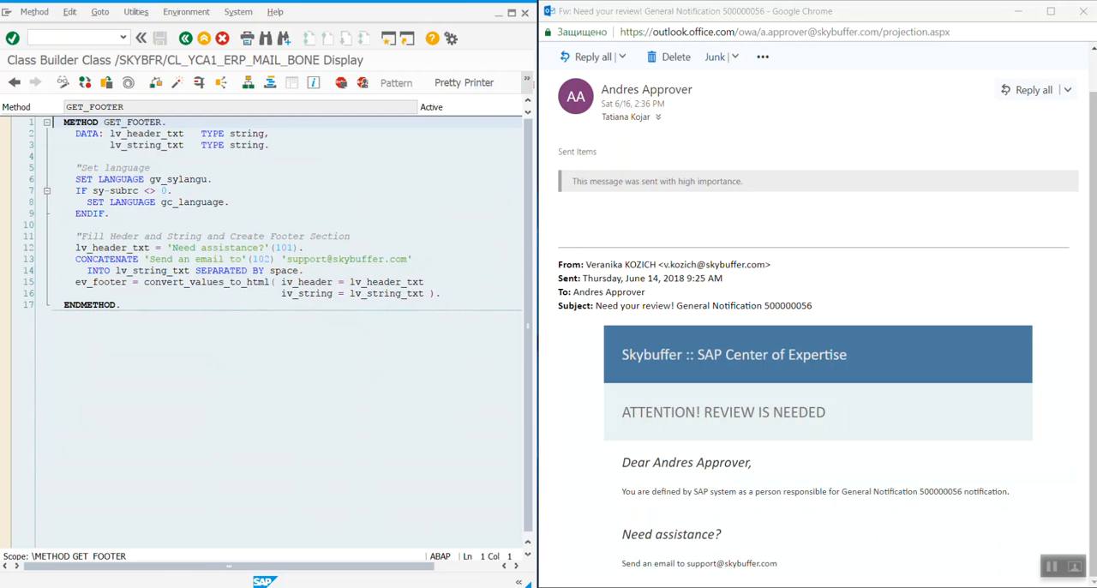
pyautogui.moveTo(511, 24)
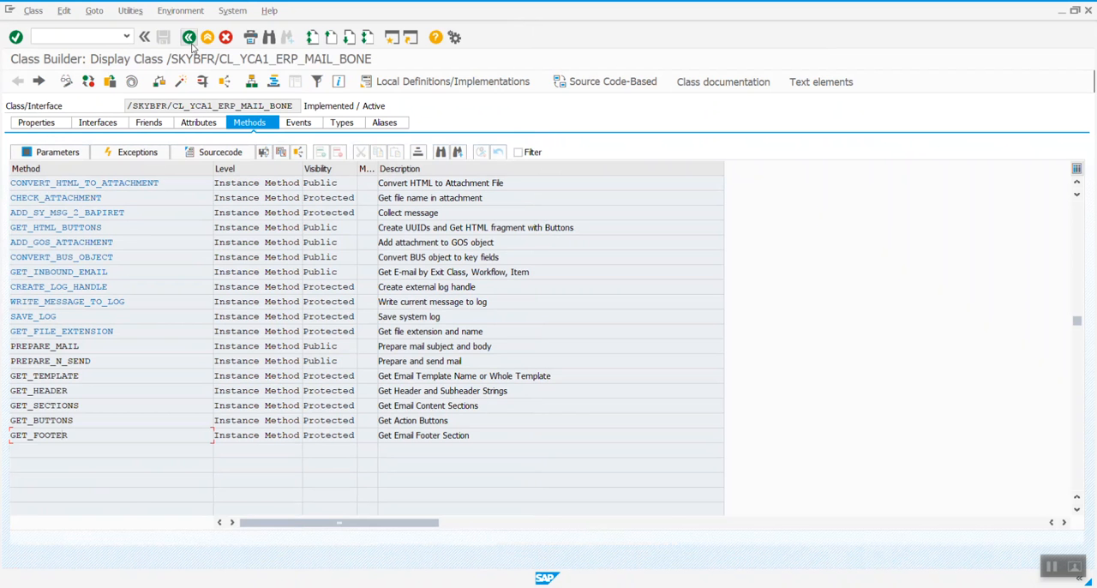
# - Go back to the Class Builder initial screen with the PM mail class entered as object type
pyautogui.click(189, 38)
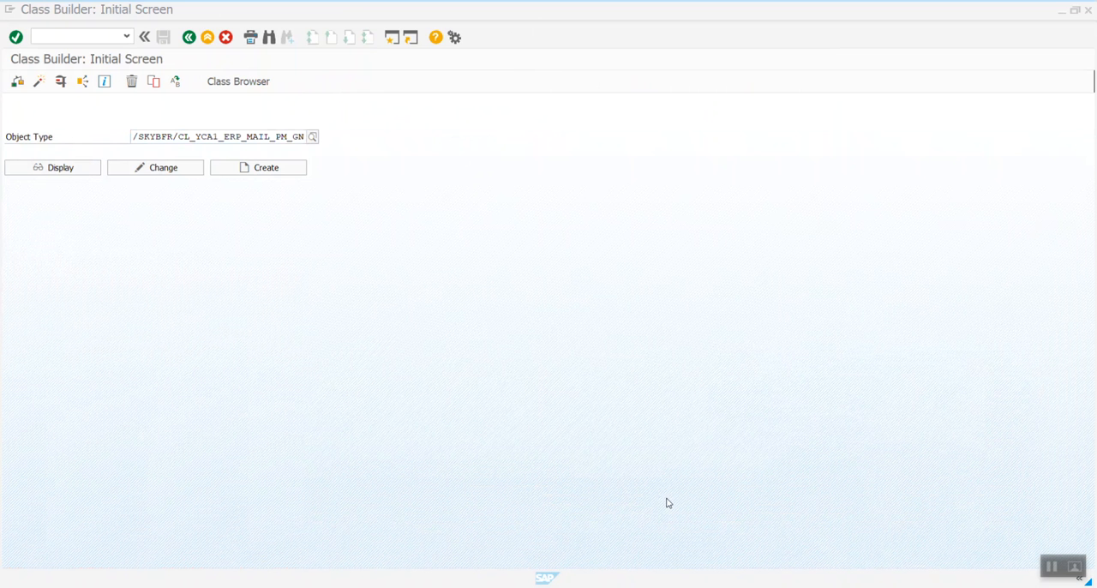
pyautogui.moveTo(643, 438)
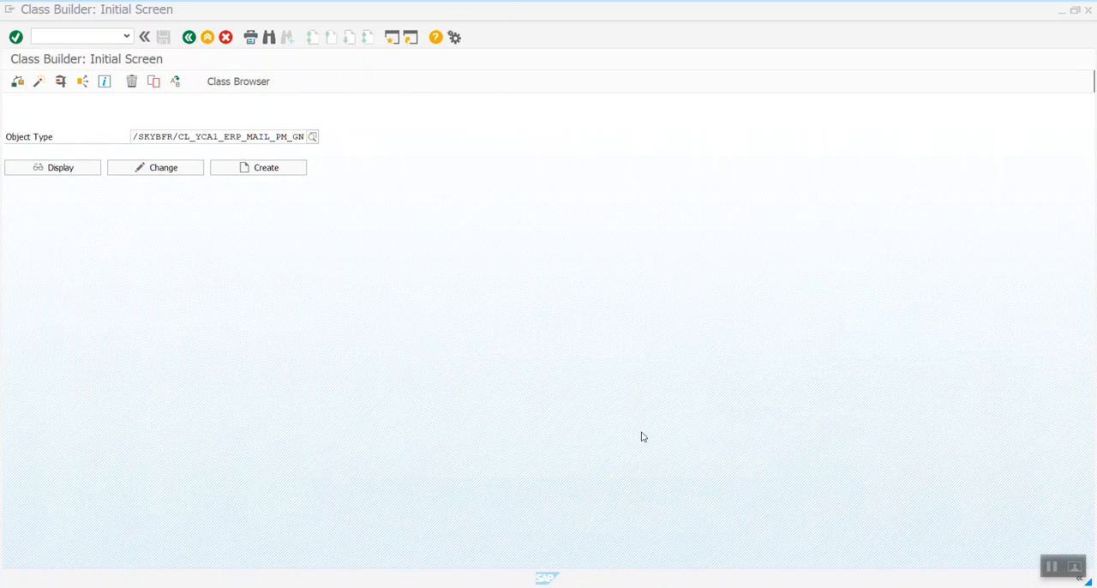
pyautogui.moveTo(408, 434)
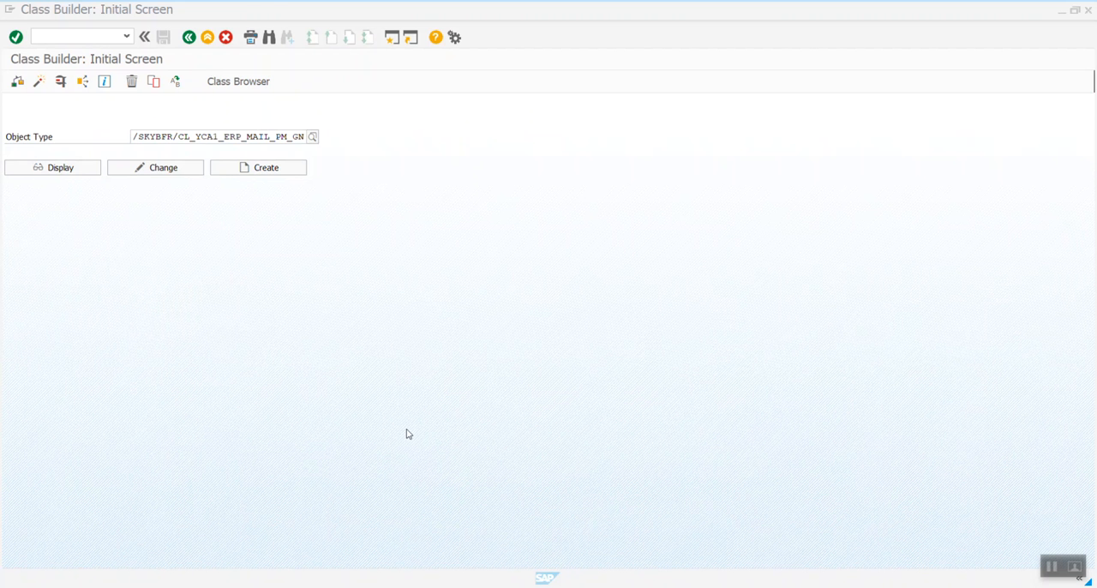
pyautogui.click(60, 168)
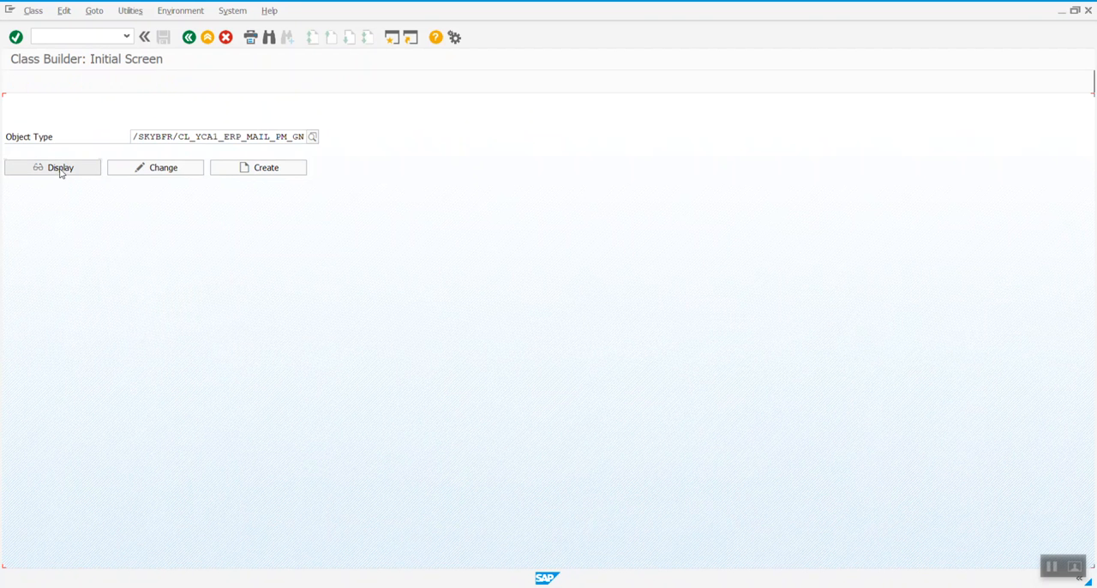
# - Display class /SKYBFR/CL_YCA1_ERP_MAIL_PM_GN and view its GET_SECTIONS method source beside the review email
pyautogui.click(60, 168)
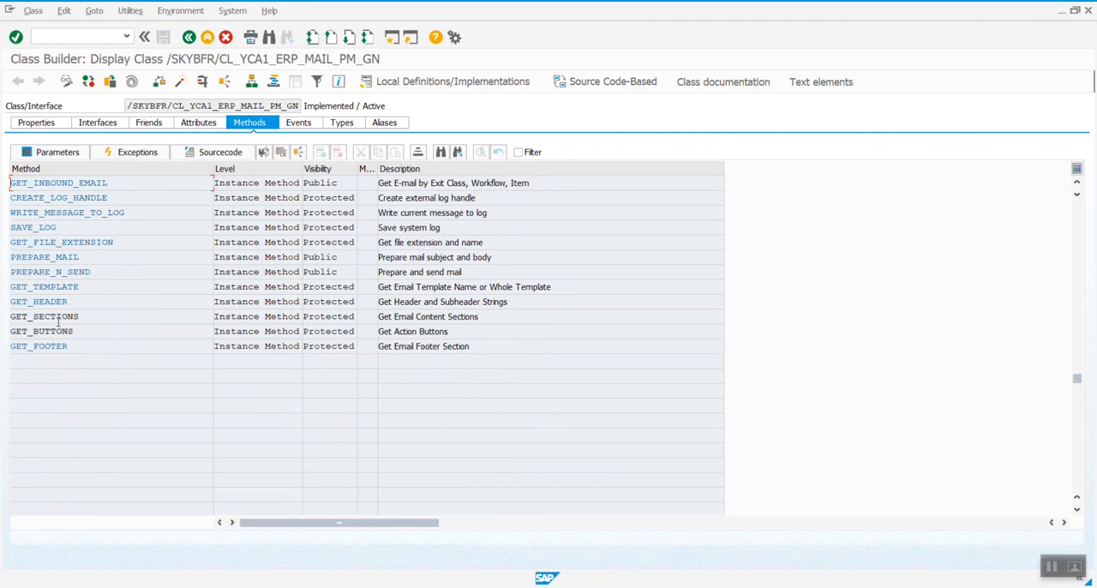
pyautogui.click(59, 315)
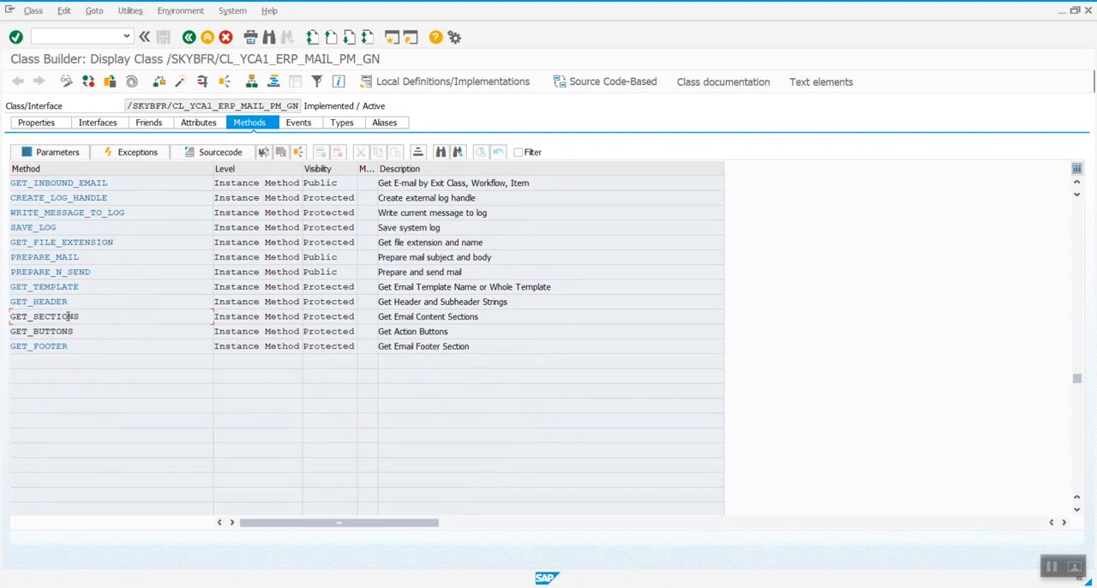
pyautogui.doubleClick(45, 316)
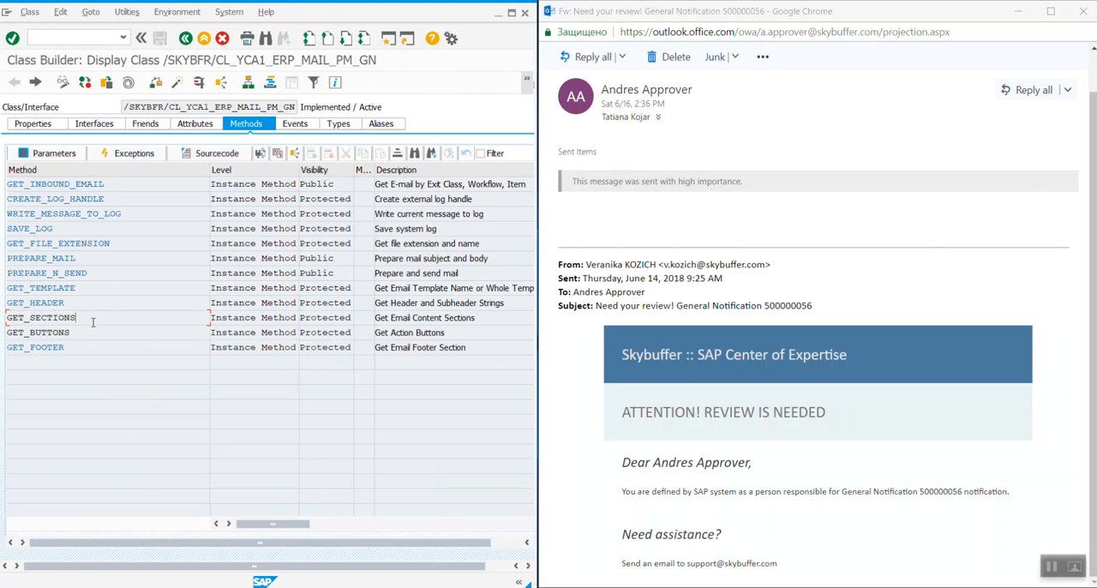
pyautogui.doubleClick(37, 333)
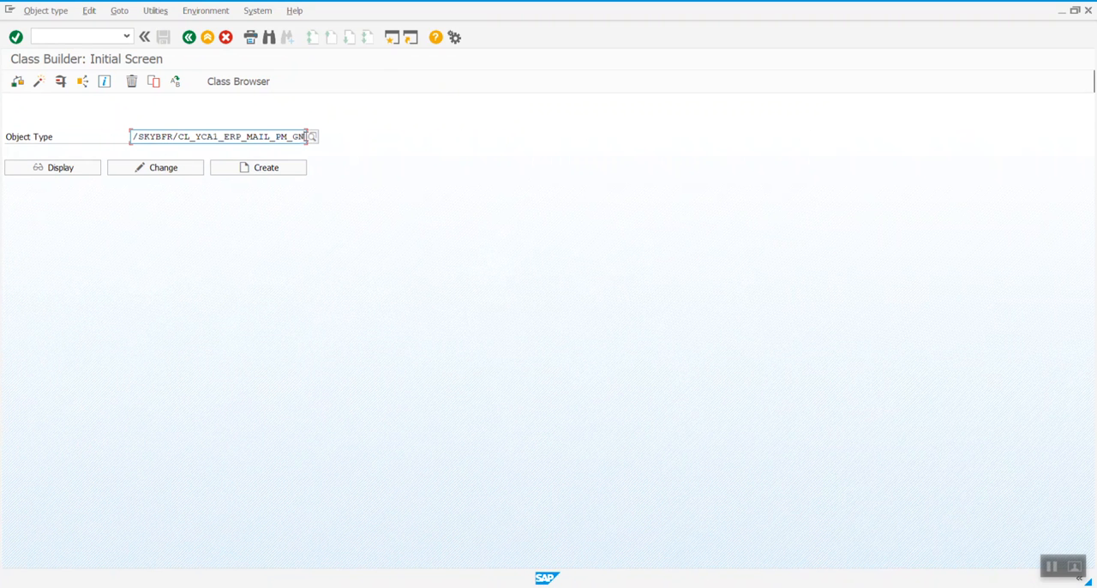
pyautogui.moveTo(675, 271)
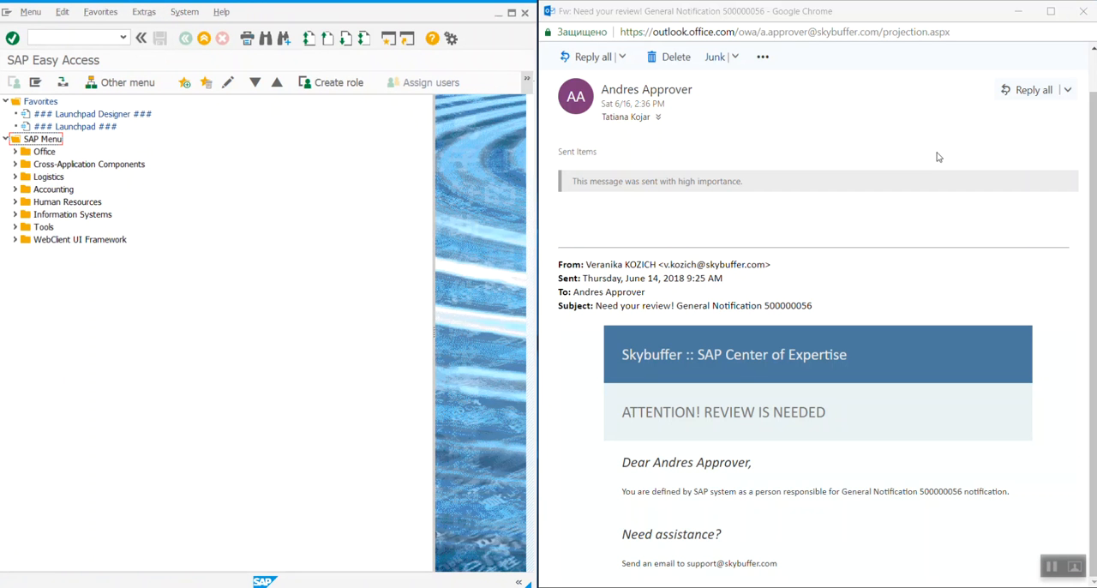
pyautogui.moveTo(899, 226)
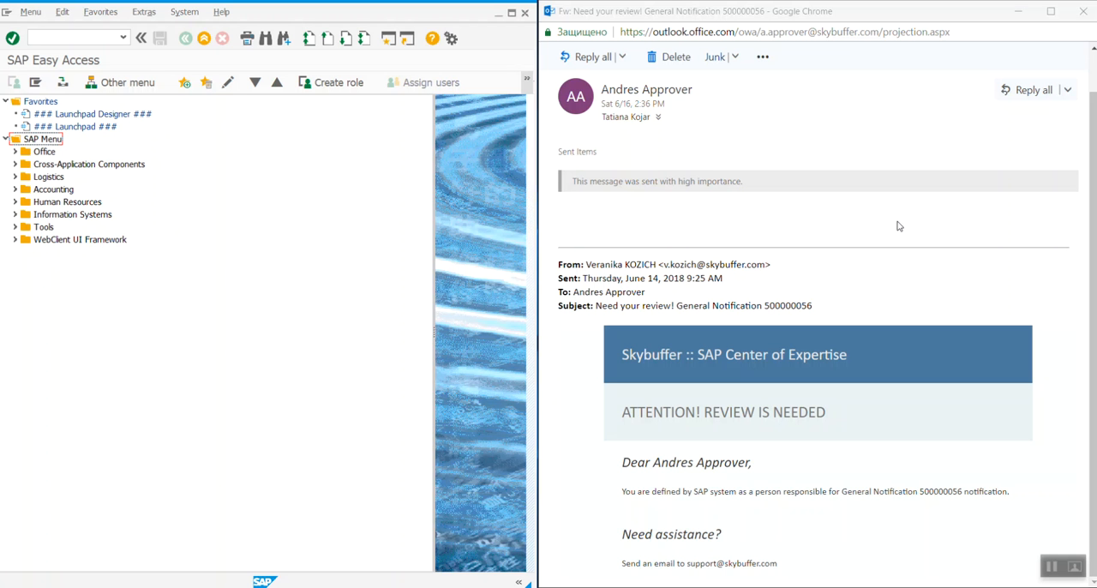
pyautogui.moveTo(1077, 499)
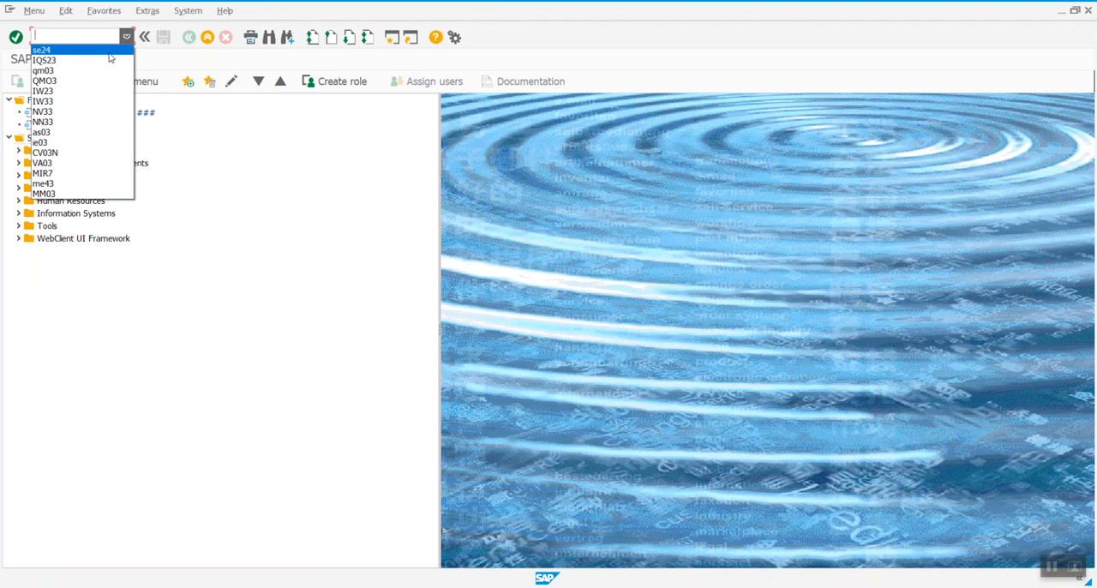
# - Start the display notification transaction and load notification 500000056, Stage Machine Repair
pyautogui.click(45, 60)
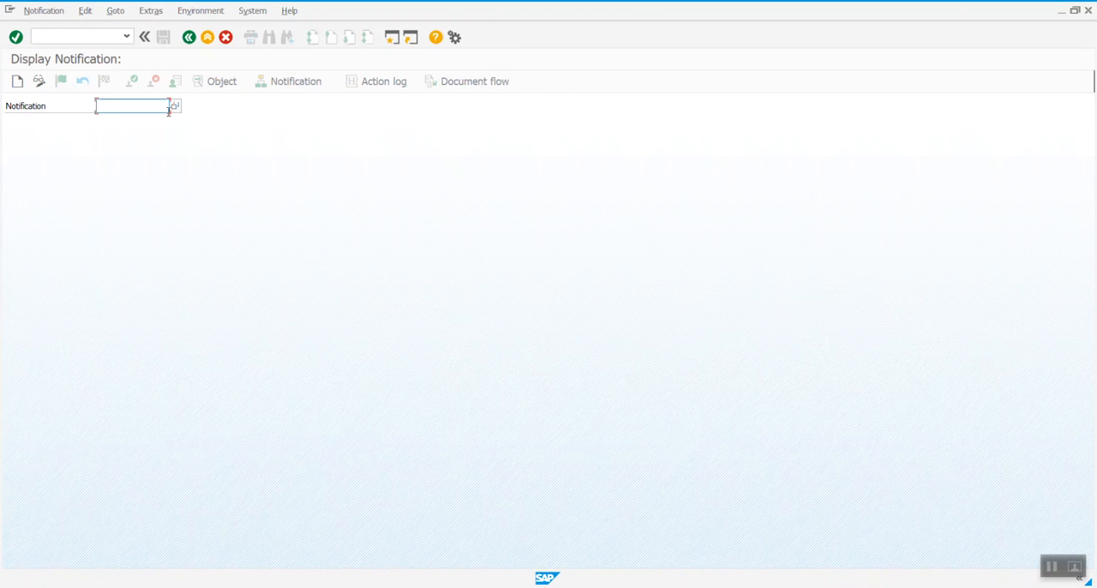
pyautogui.write('500000056')
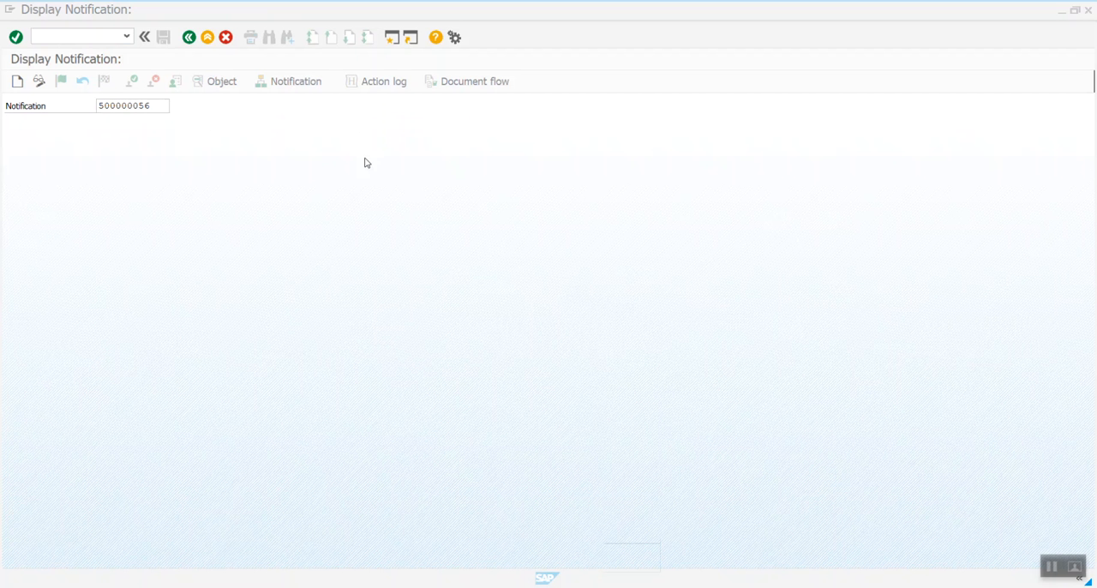
pyautogui.press('Enter')
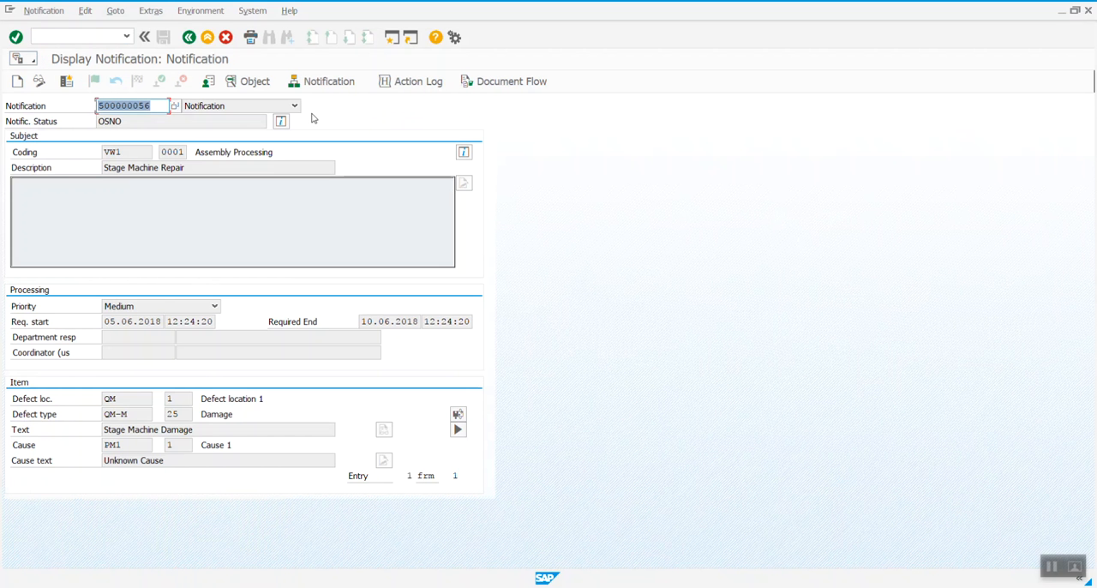
pyautogui.moveTo(586, 197)
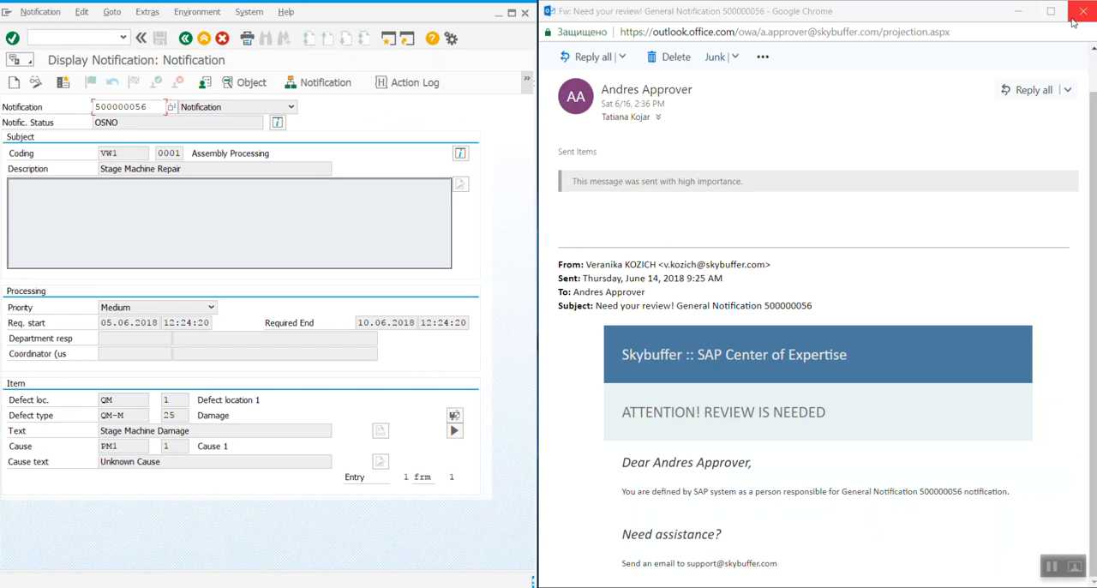
# - Snap the SAP GUI notification 500000056 window beside the Outlook Web review email
pyautogui.click(129, 106)
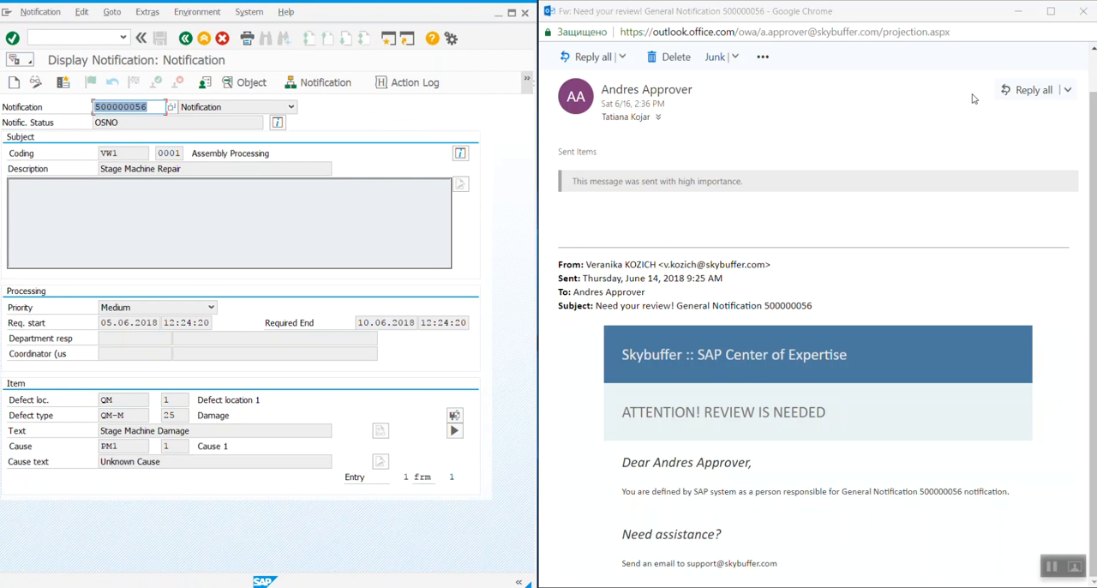
pyautogui.moveTo(542, 220)
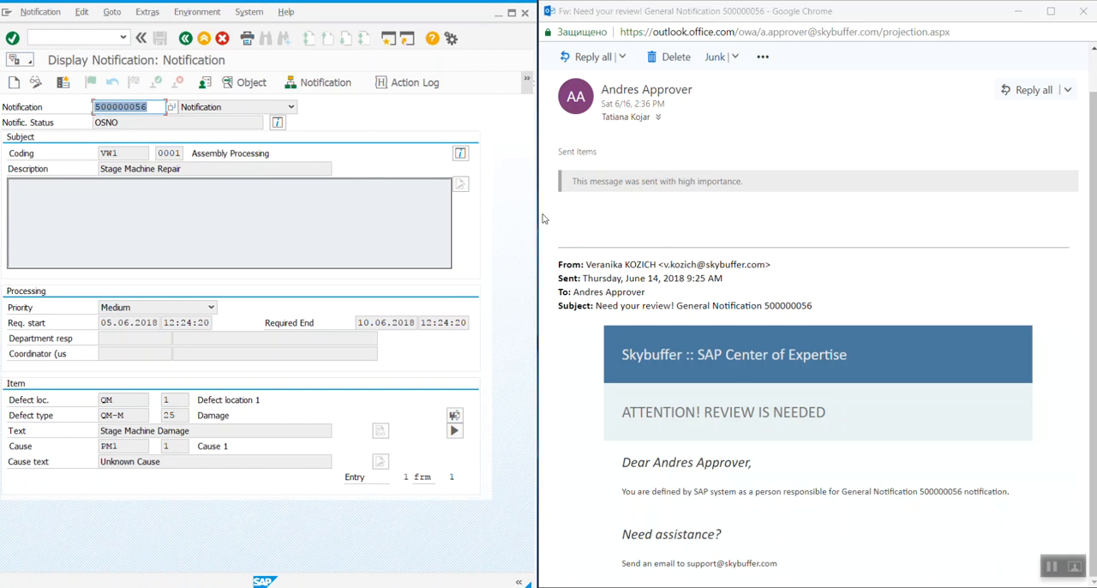
pyautogui.moveTo(393, 278)
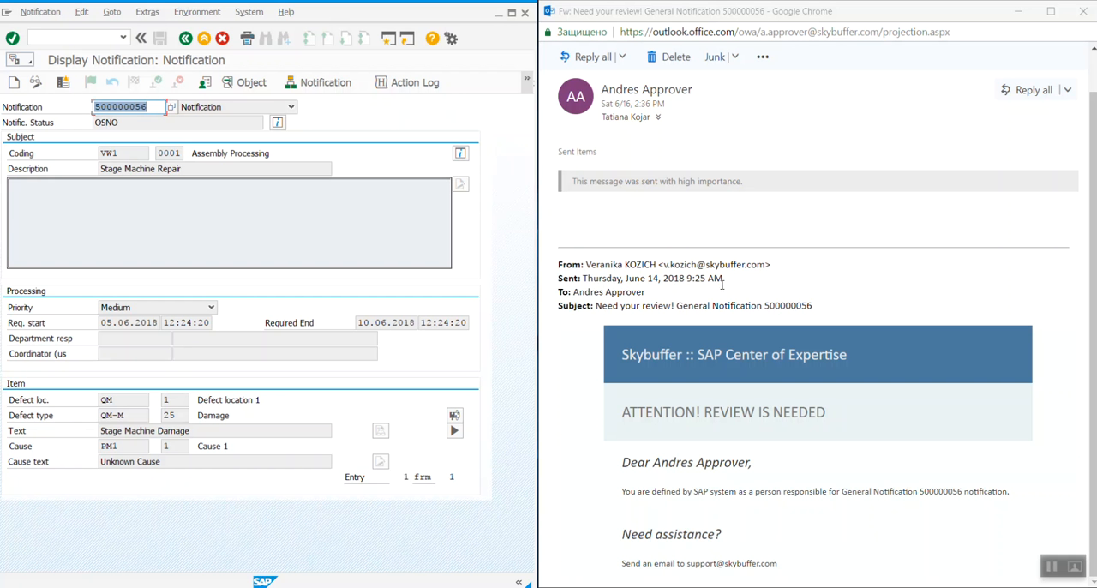
pyautogui.moveTo(799, 295)
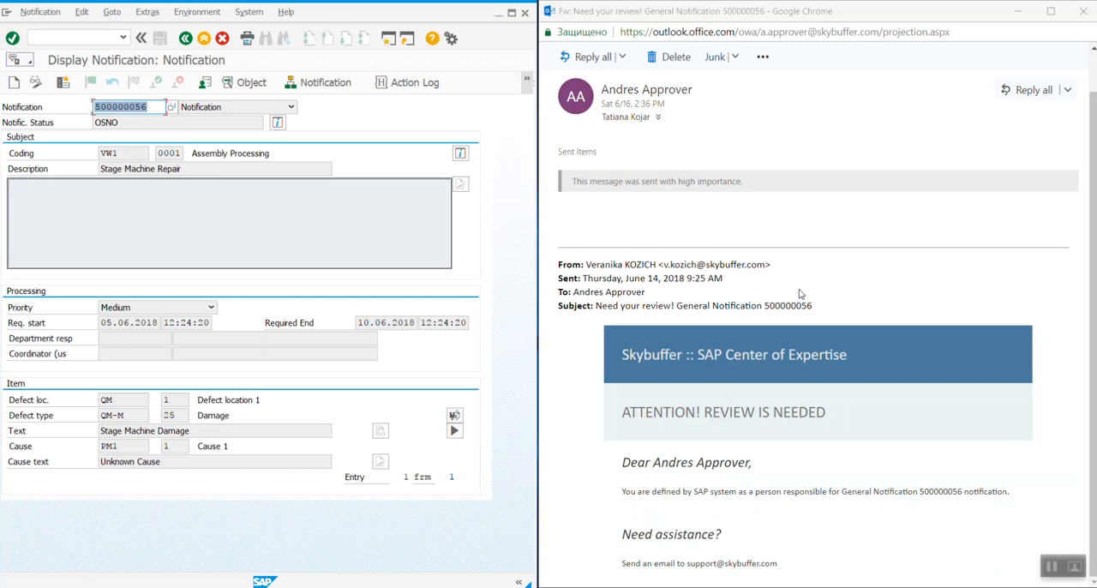